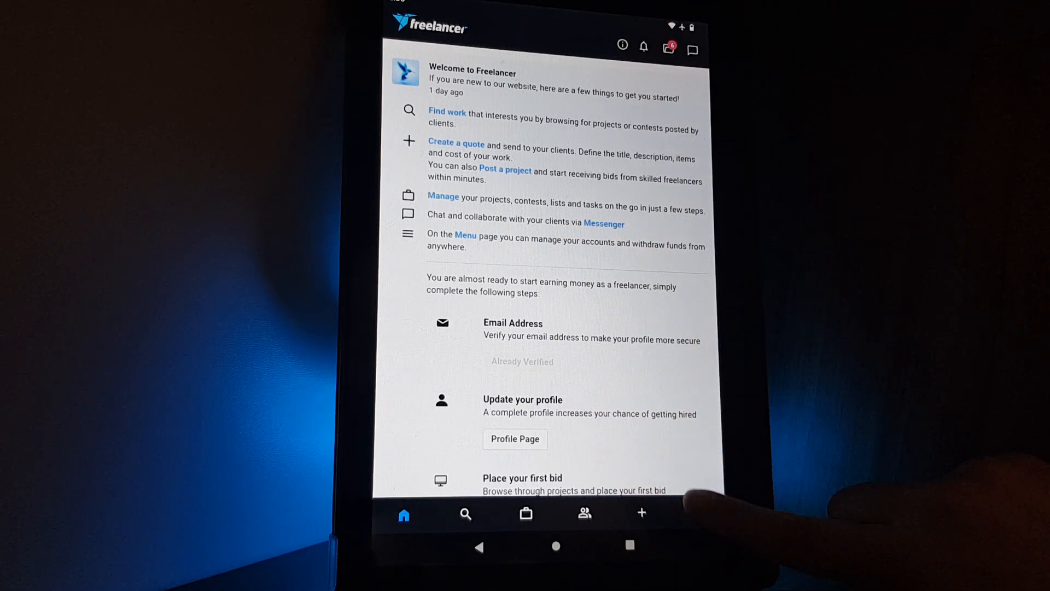
Step: Open the account settings on the Profile Details page from the home screen menu
click(696, 513)
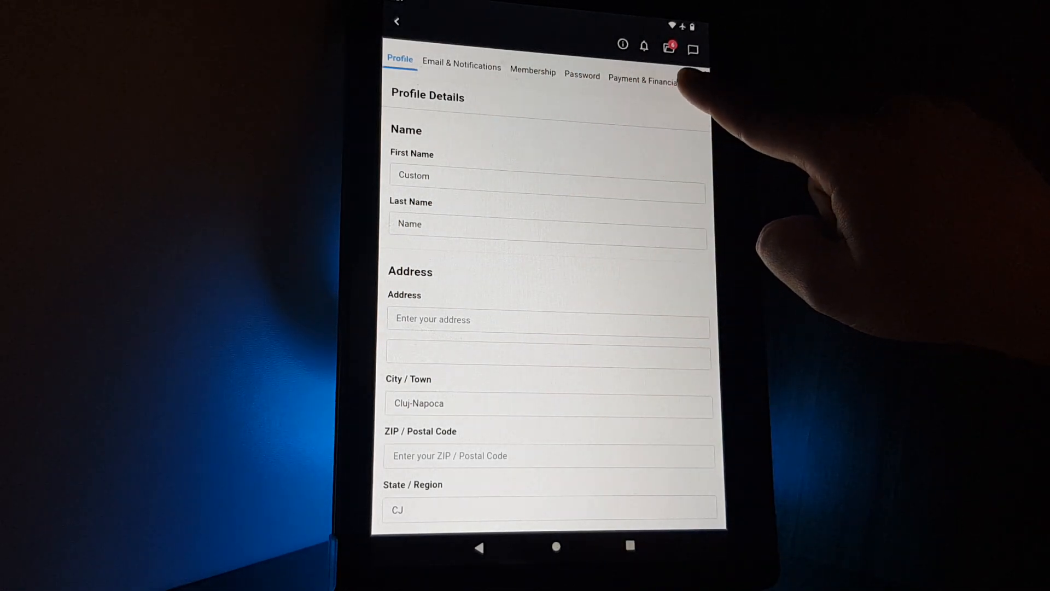
Step: Show the Payment & Financials settings, with My Currency currently USD
click(641, 80)
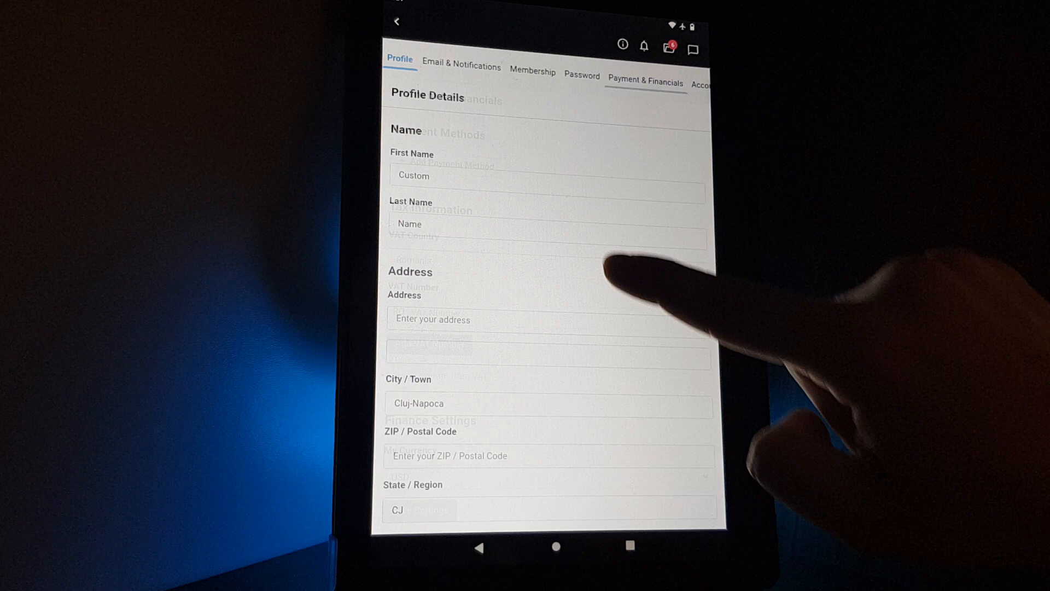
click(644, 79)
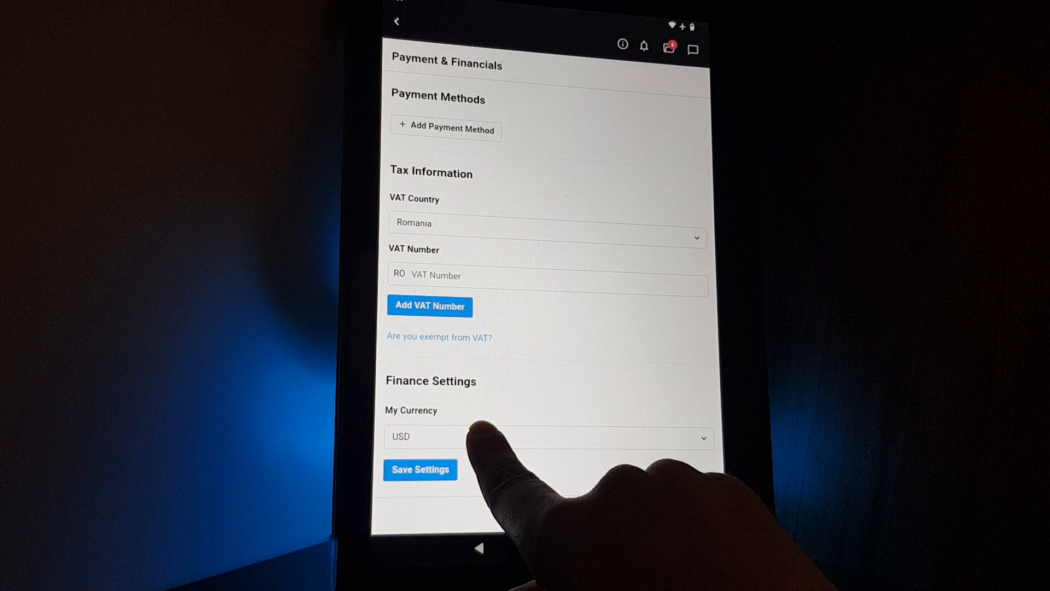
Step: Change My Currency from USD to EUR and save the settings
click(420, 468)
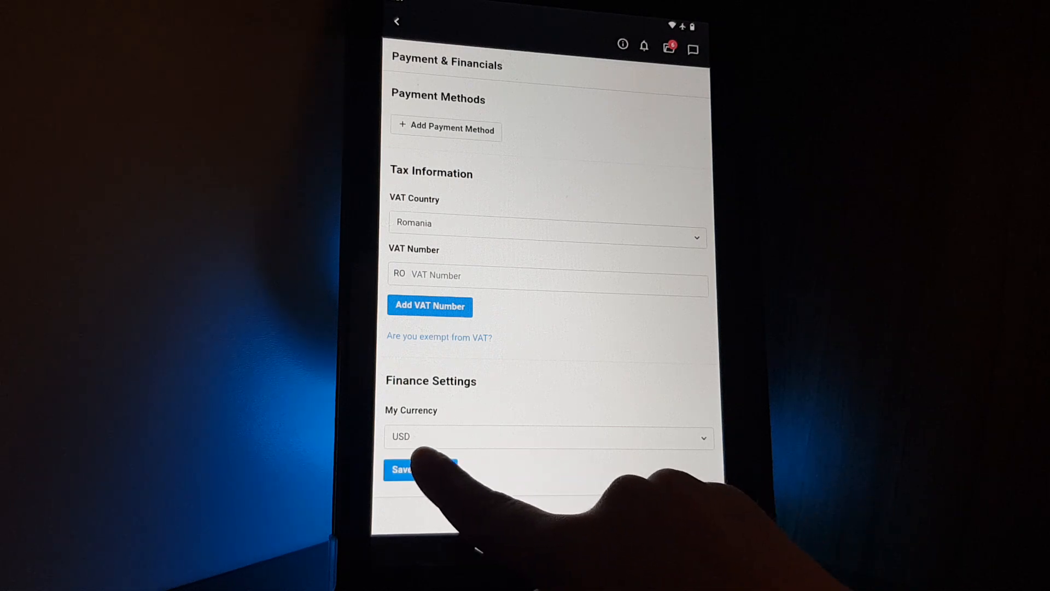
click(420, 469)
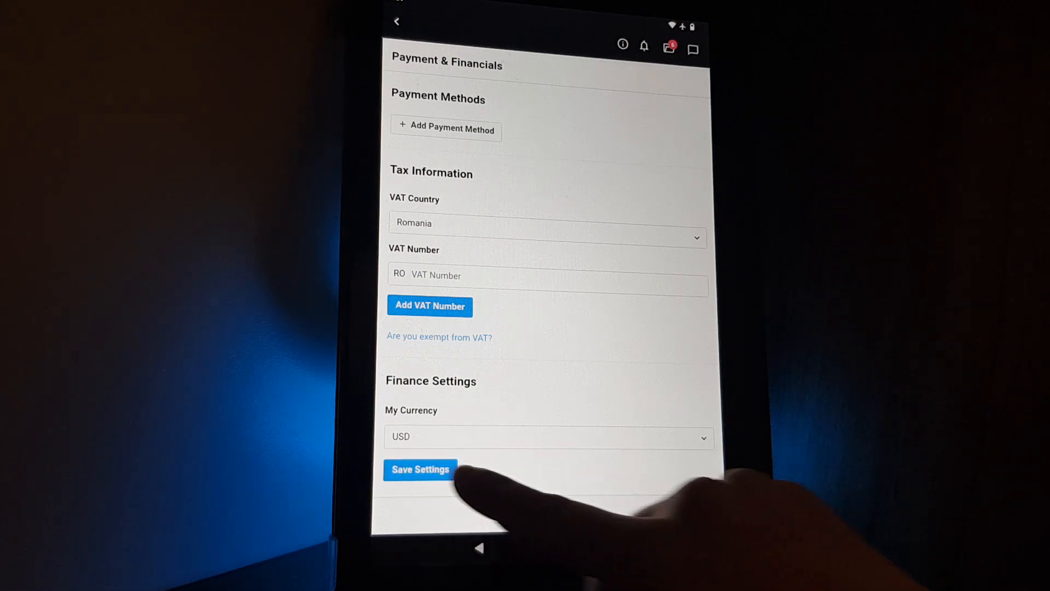
click(547, 436)
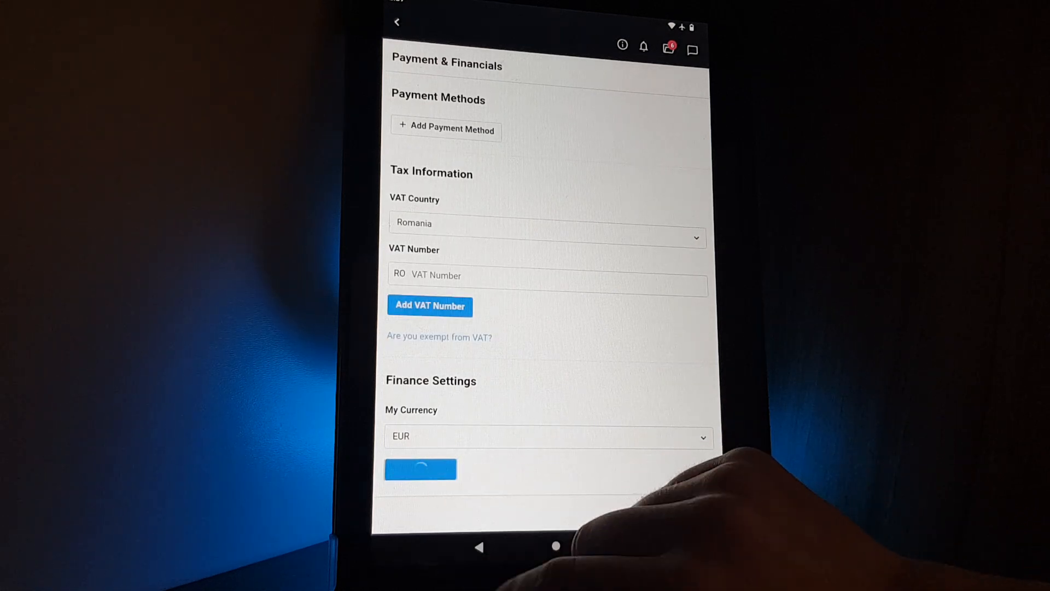
click(420, 469)
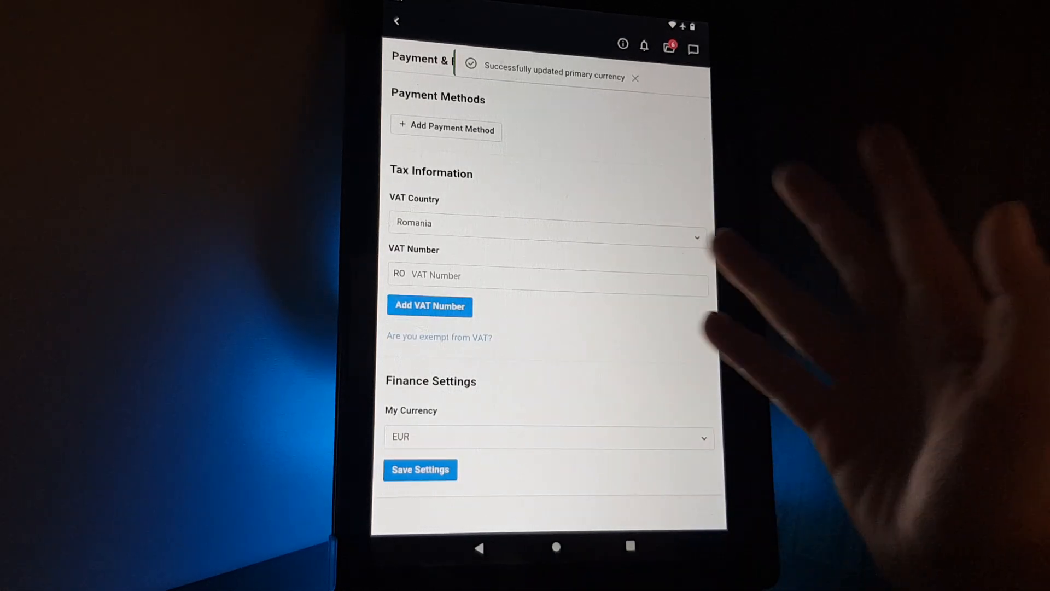